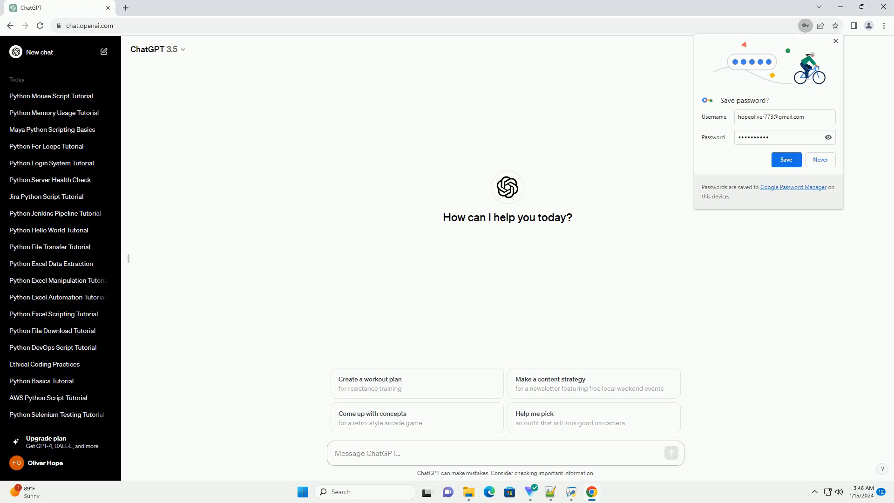
# - Ask ChatGPT for a Python network automation tutorial with code examples
pyautogui.click(671, 453)
pyautogui.write('write an informative tutorial about python script for network automation with code example')
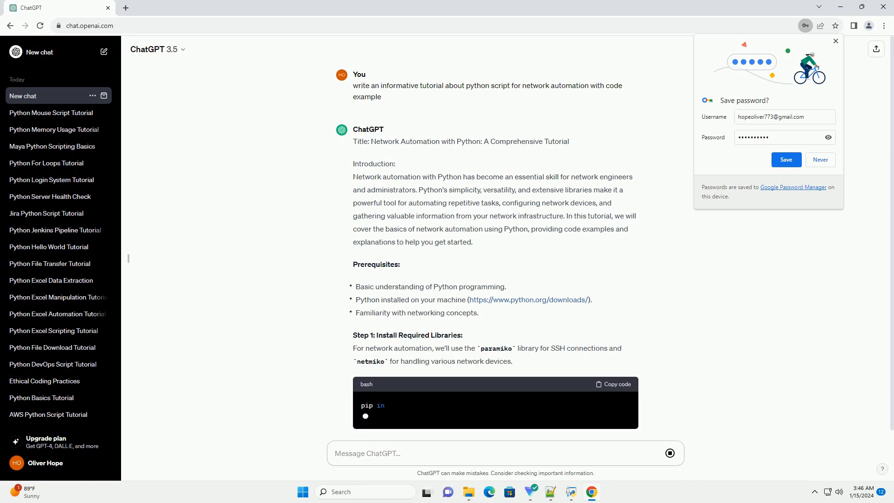
# - Scroll through the paramiko/netmiko install step and the connect_to_device SSH script
pyautogui.scroll(-3)
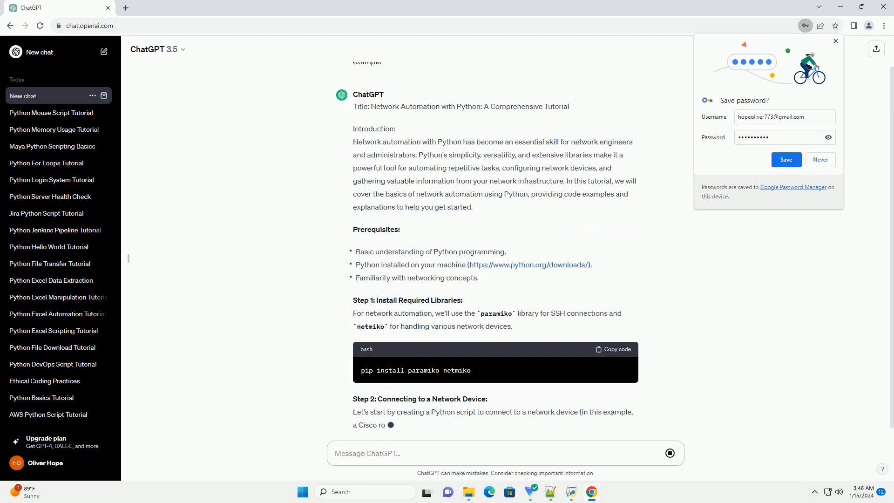
pyautogui.scroll(-3)
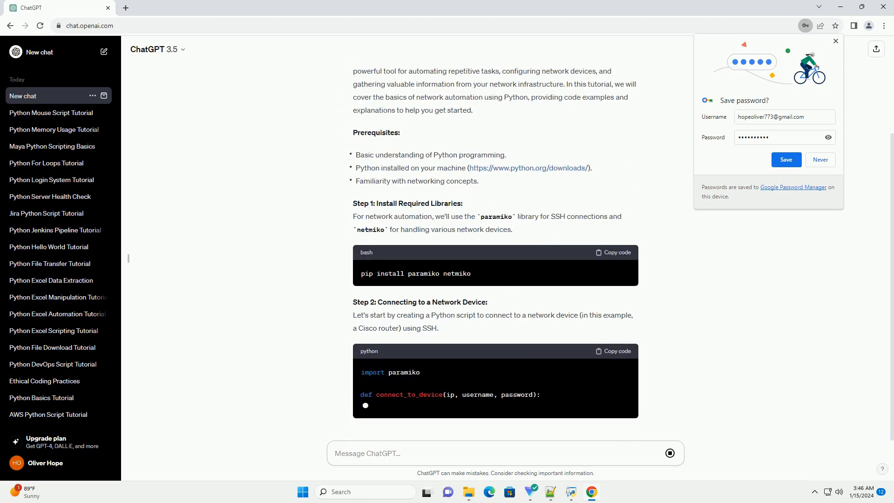
pyautogui.scroll(-3)
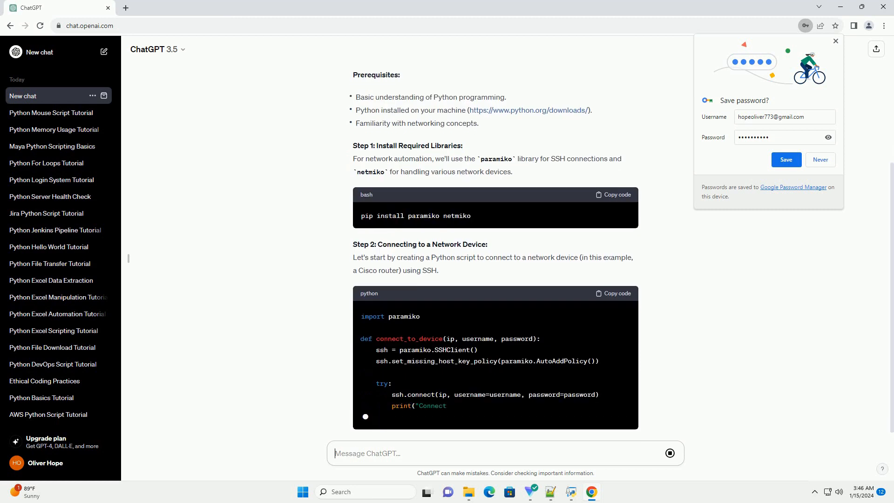
pyautogui.scroll(-3)
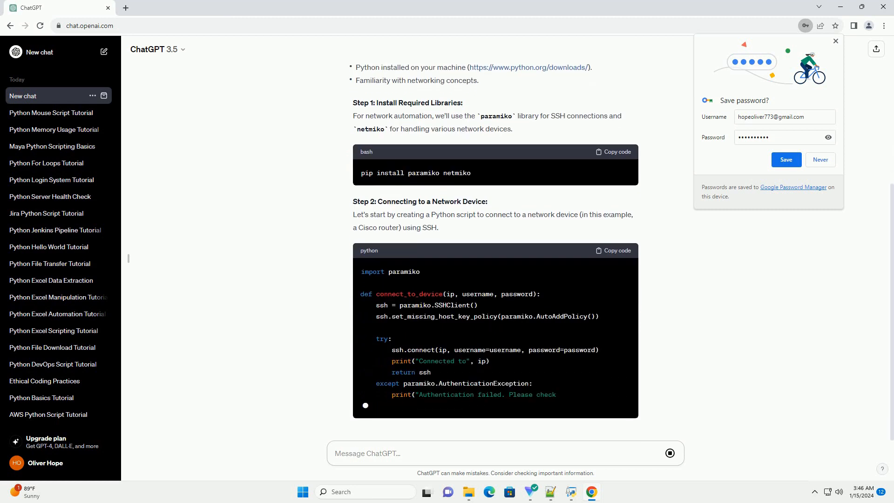
pyautogui.scroll(-3)
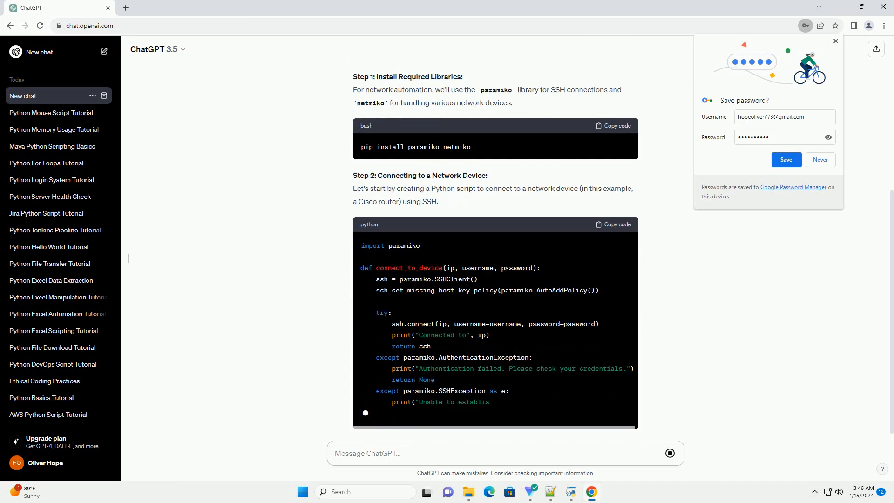
pyautogui.scroll(-3)
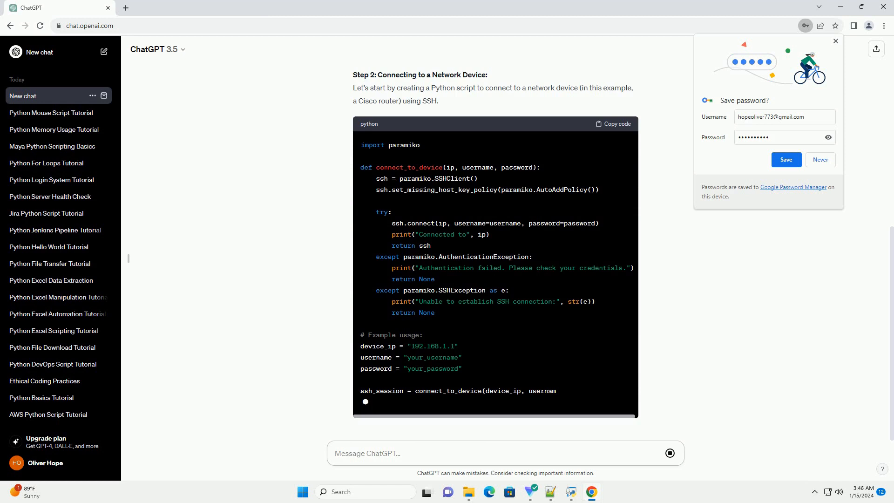
pyautogui.scroll(-3)
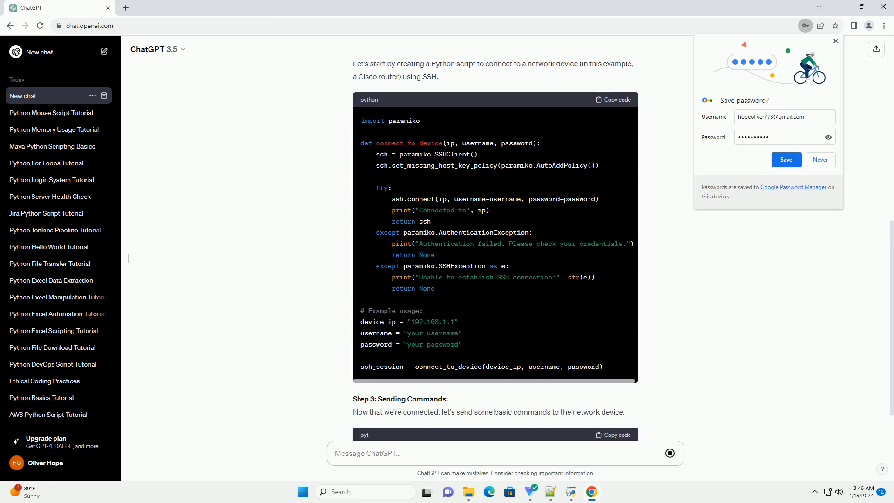
# - Scroll through the Step 3 send_command script running show interfaces
pyautogui.scroll(-3)
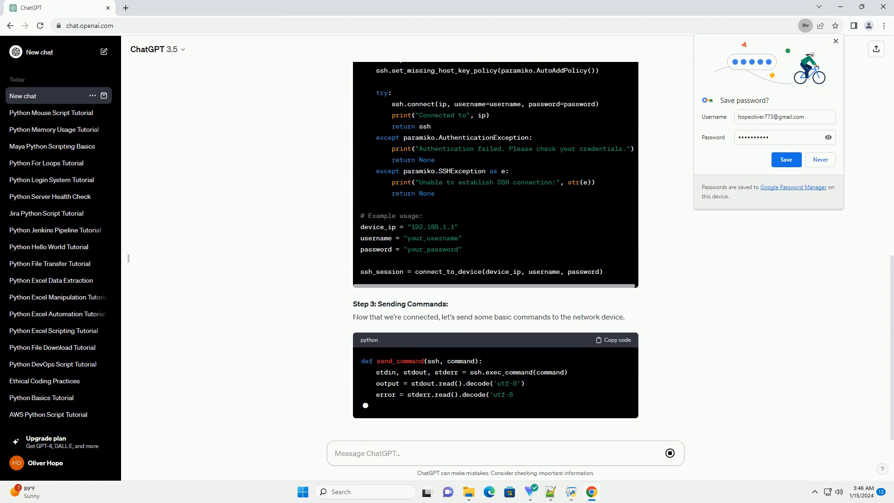
pyautogui.scroll(-3)
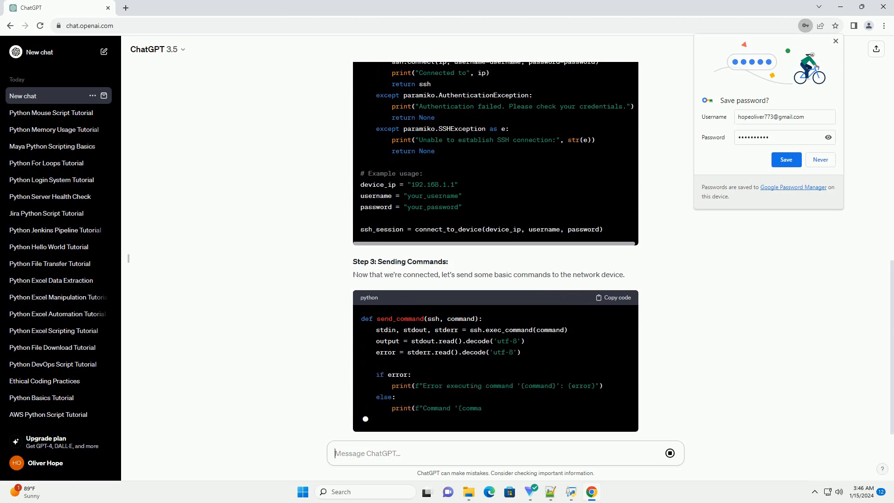
pyautogui.scroll(-3)
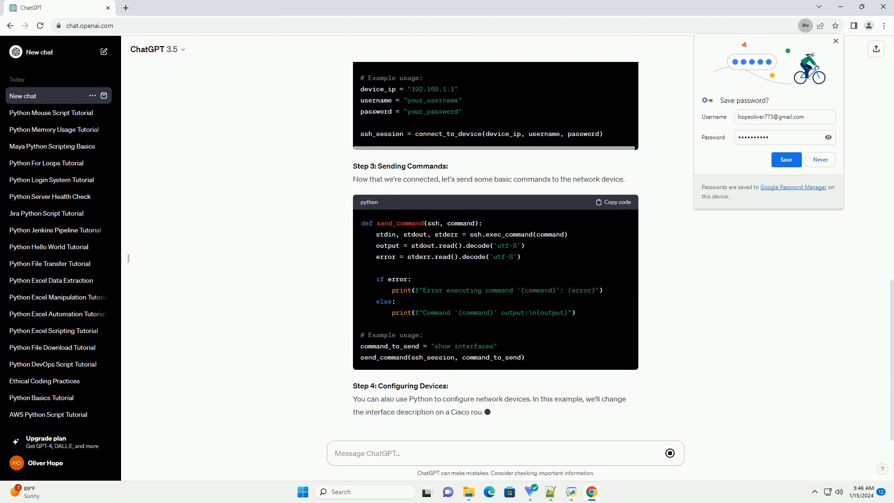
# - Scroll to the bottom through the configure_device script and the Conclusion
pyautogui.scroll(-3)
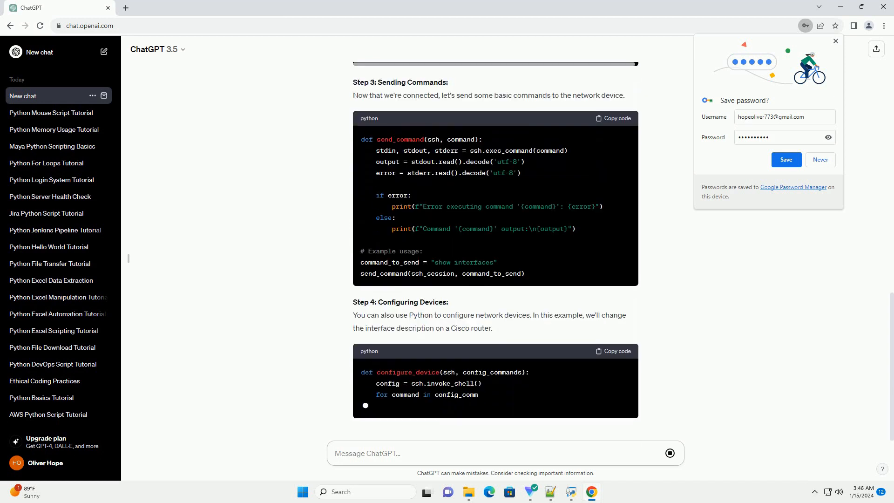
pyautogui.scroll(-3)
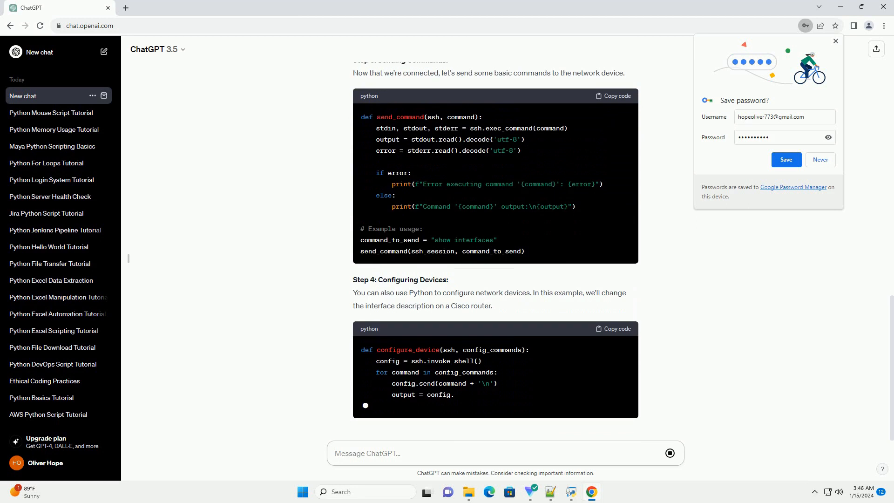
pyautogui.scroll(-3)
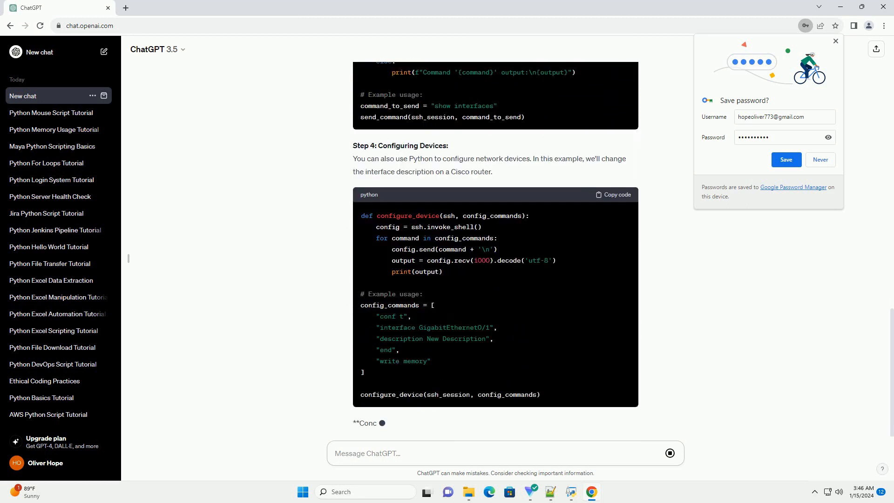
pyautogui.scroll(-3)
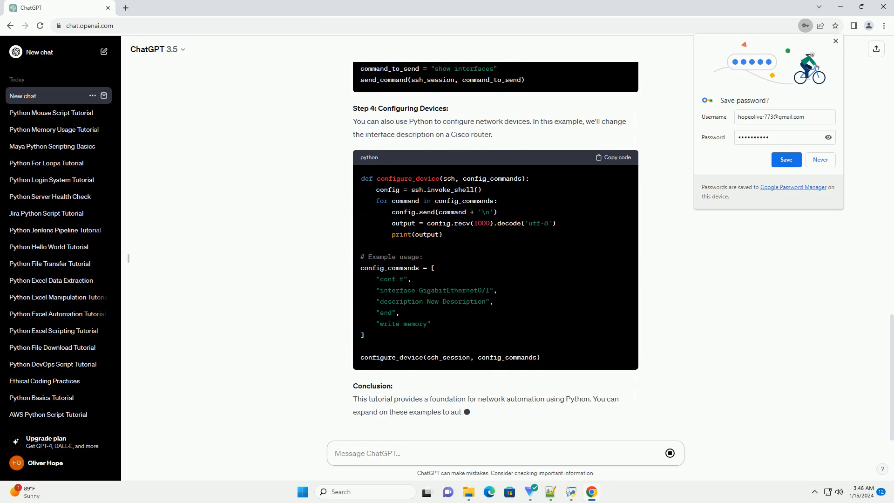
pyautogui.scroll(-3)
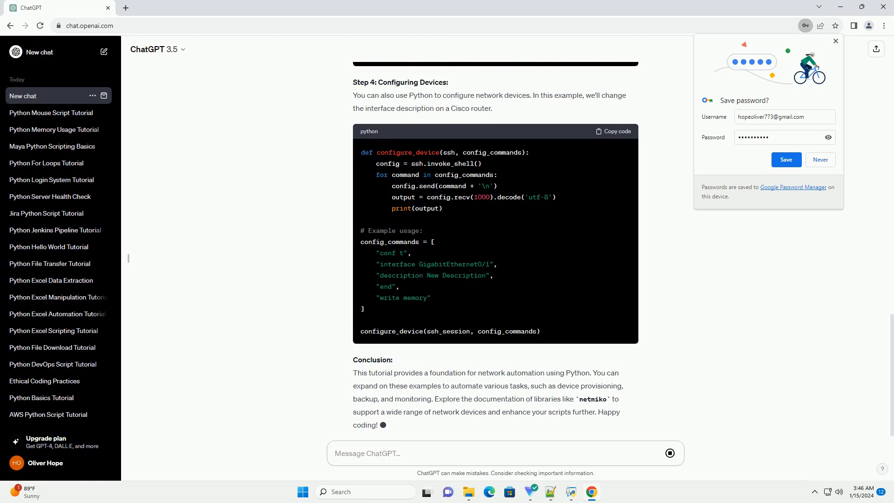
pyautogui.scroll(-3)
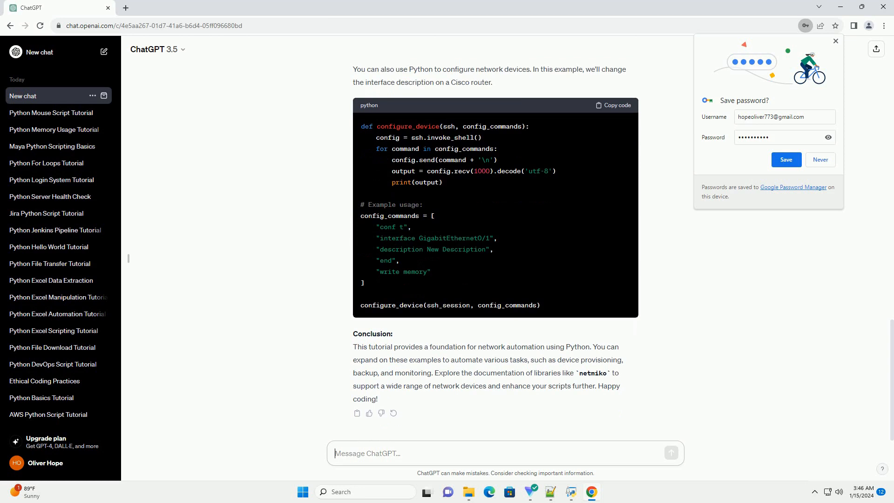